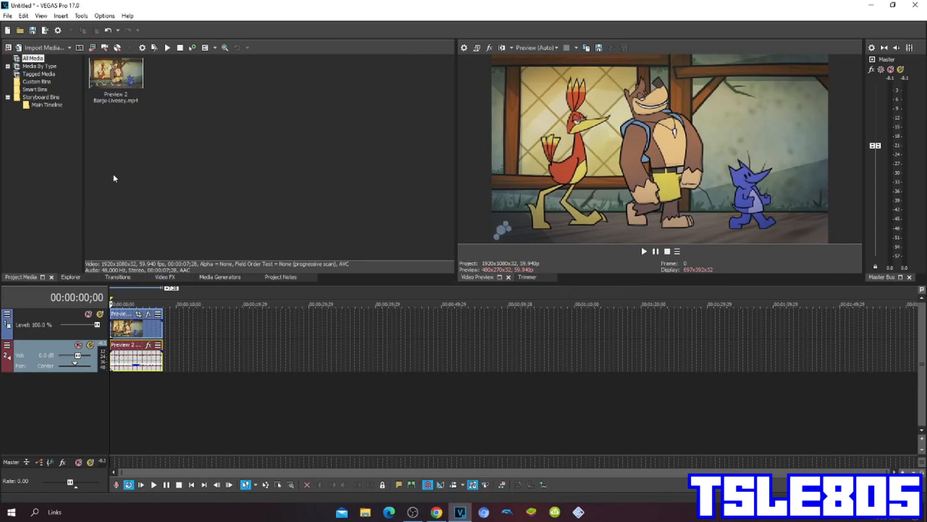
mouse_move(131, 152)
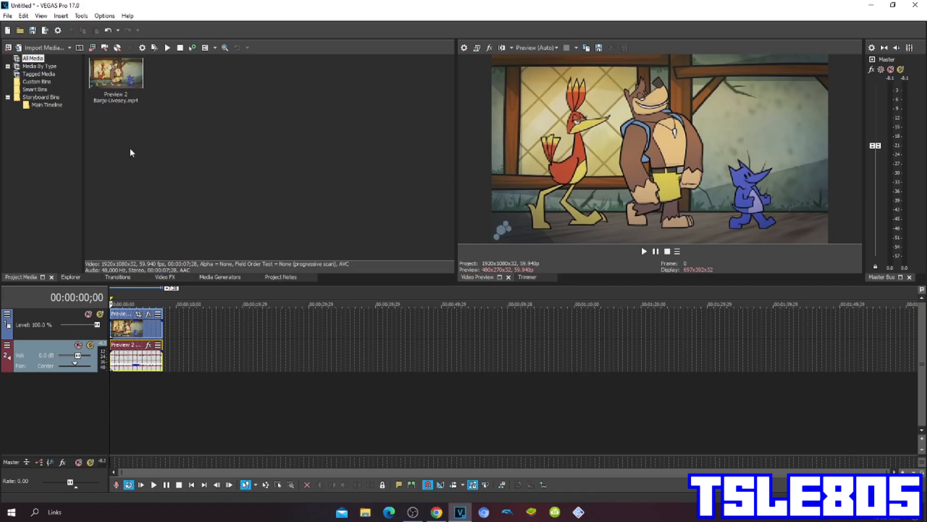
mouse_move(177, 93)
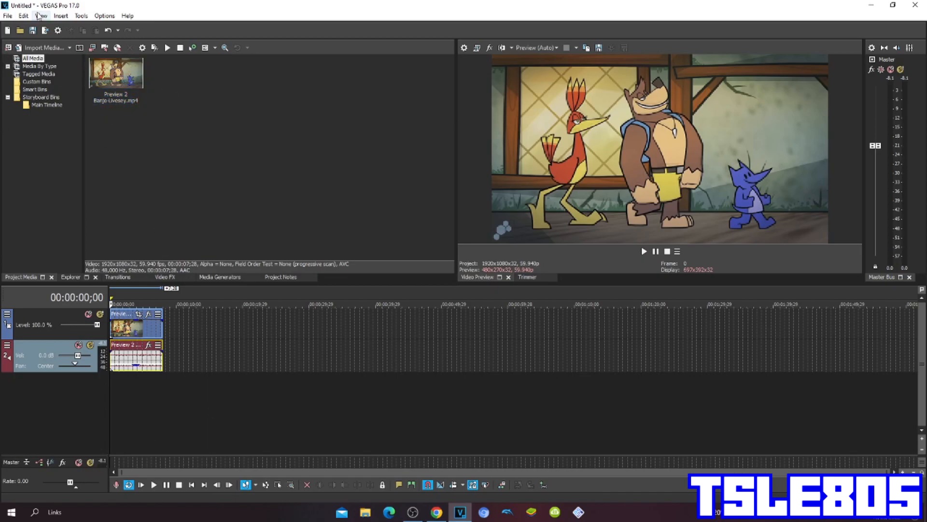
mouse_move(61, 12)
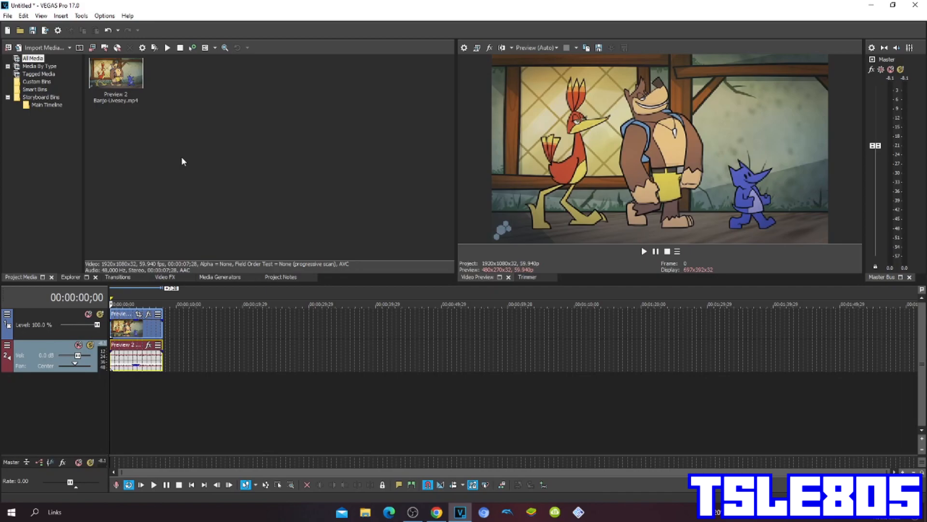
mouse_move(175, 192)
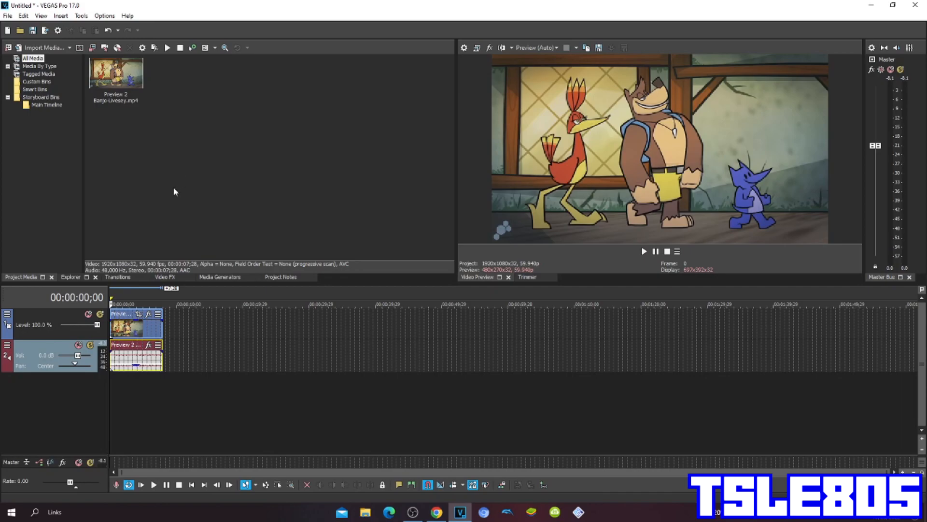
mouse_move(168, 236)
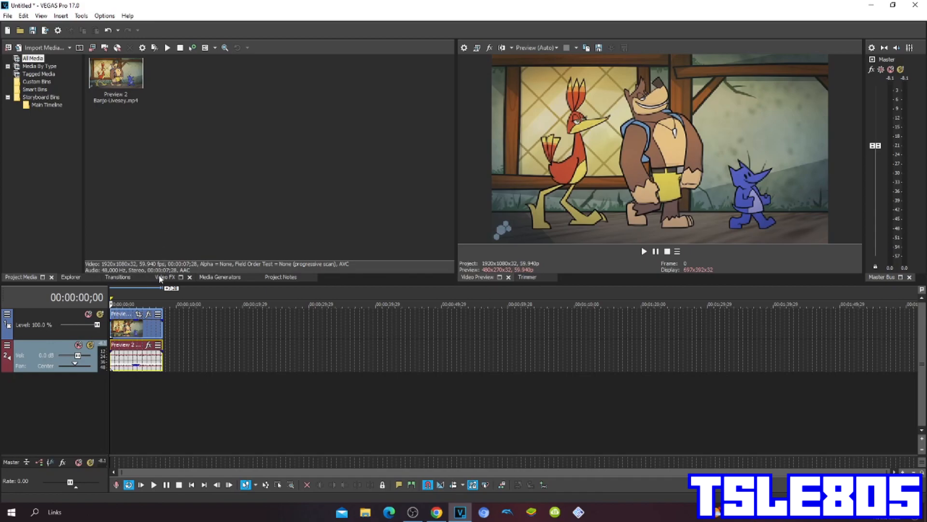
Apply the Invert effect's 100% Inversion preset to the video event and close the FX window.
left_click(163, 277)
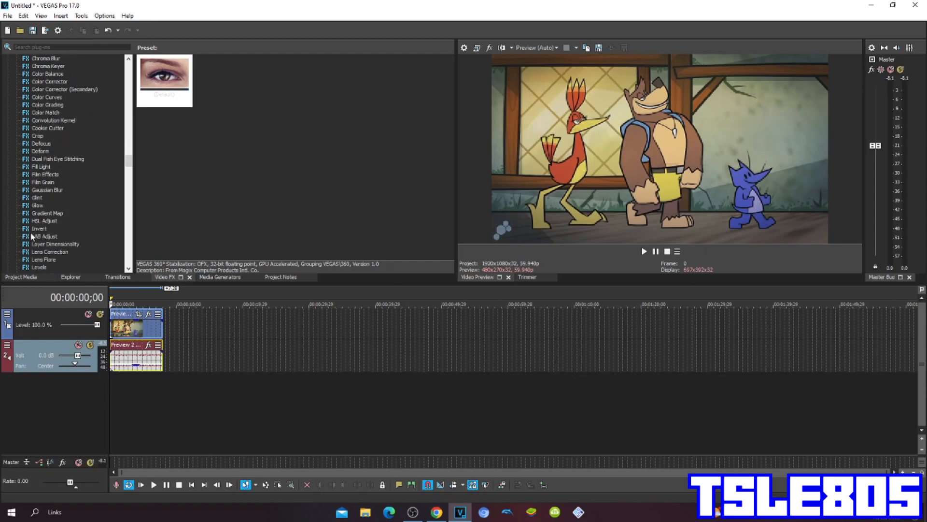
left_click(39, 228)
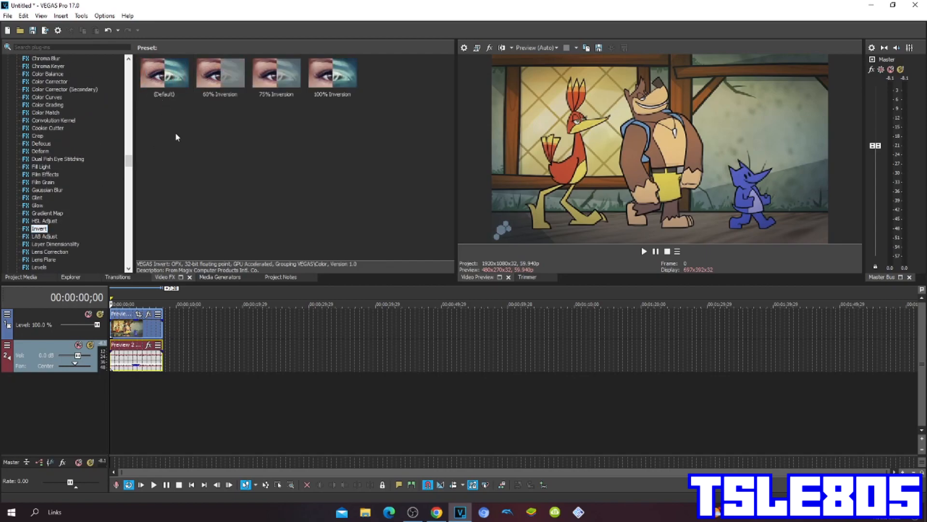
left_click(164, 72)
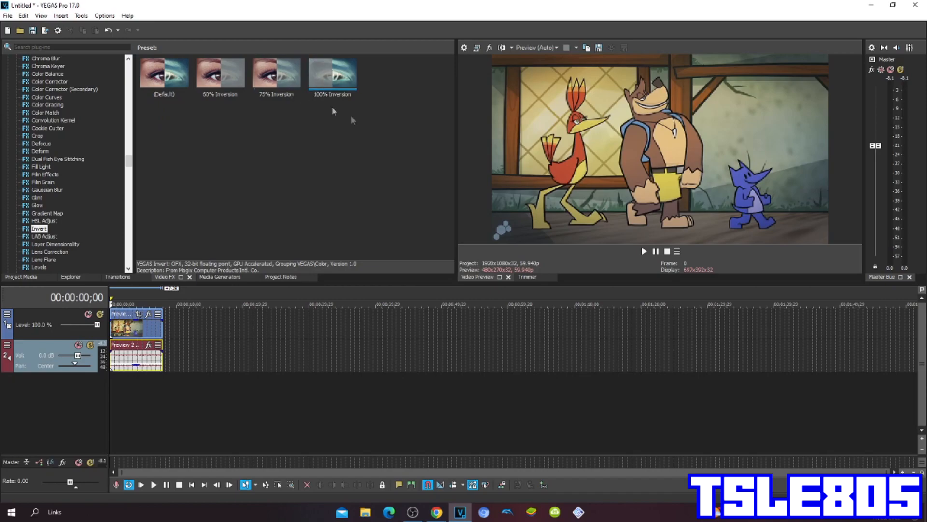
left_click(164, 73)
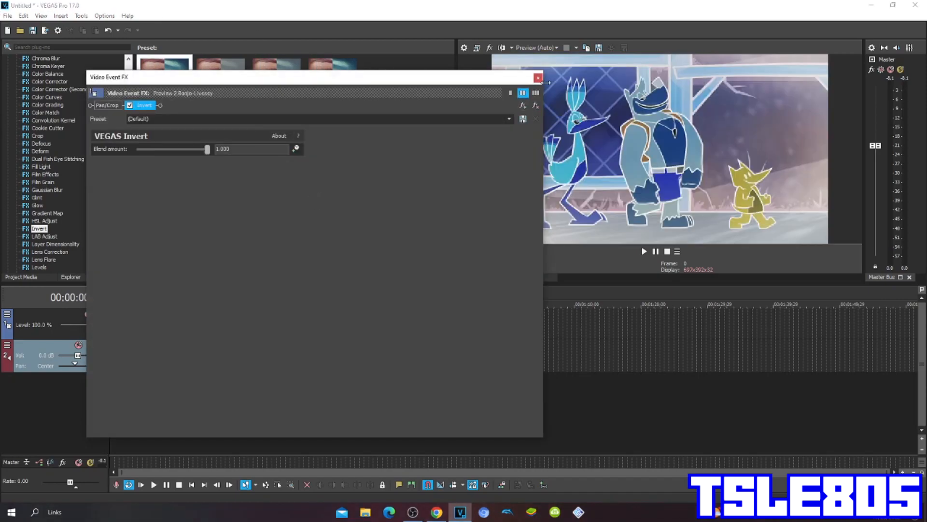
left_click(537, 76)
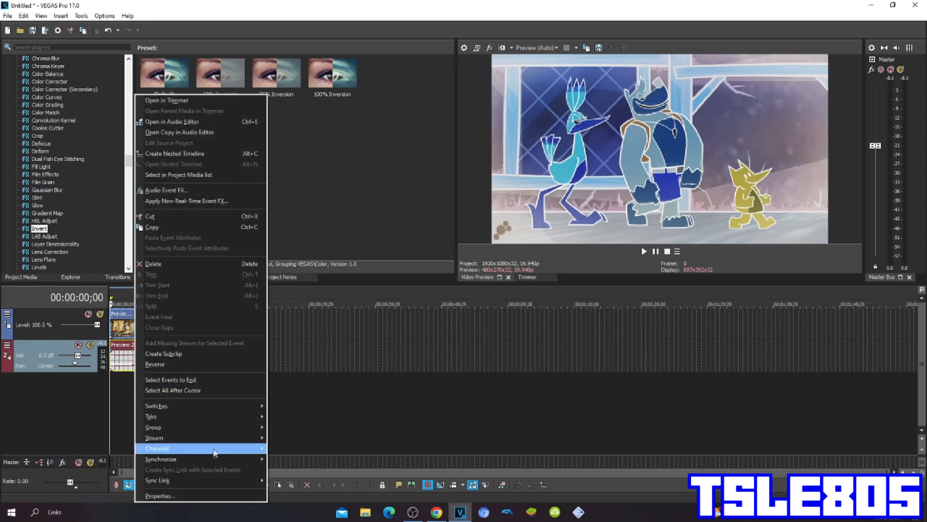
left_click(158, 495)
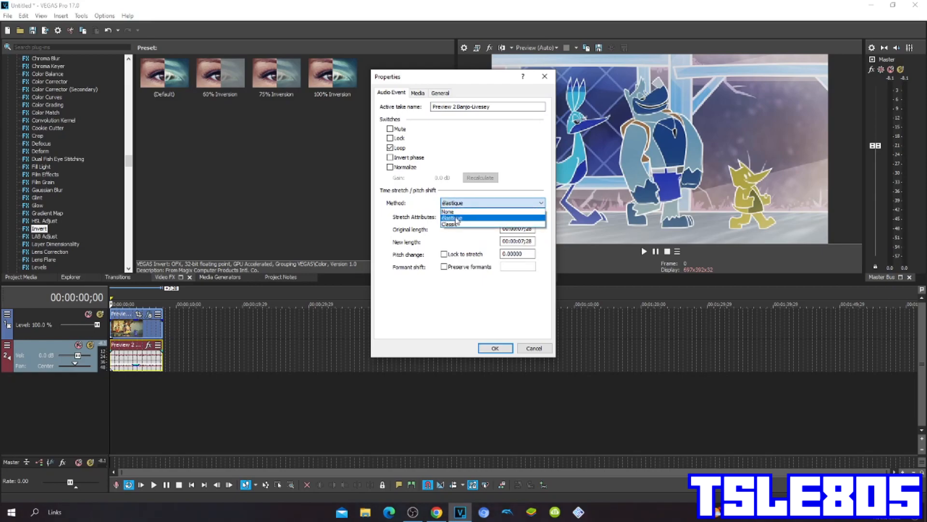
left_click(451, 217)
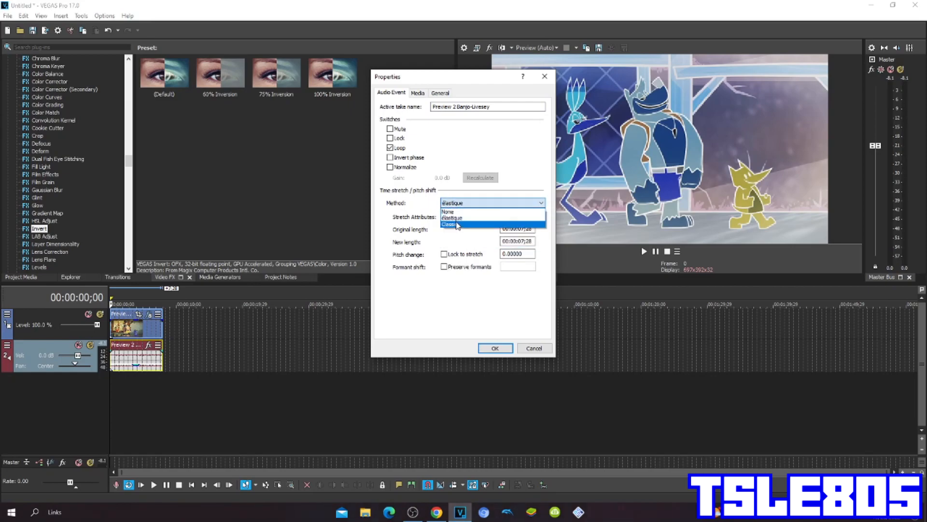
left_click(450, 224)
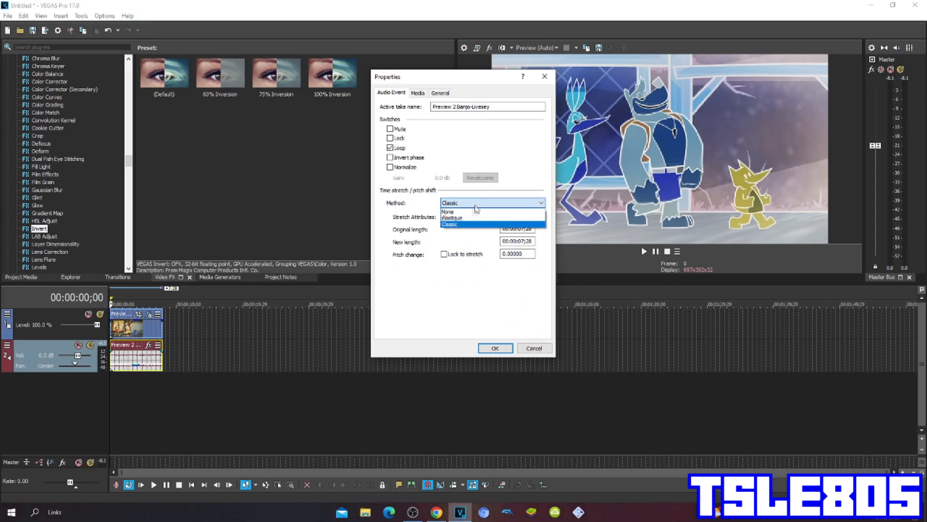
left_click(453, 217)
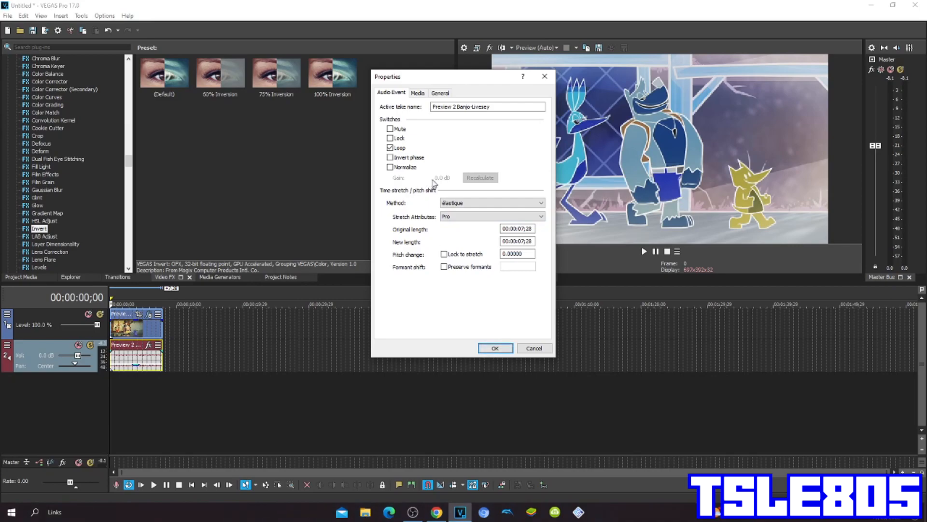
mouse_move(403, 208)
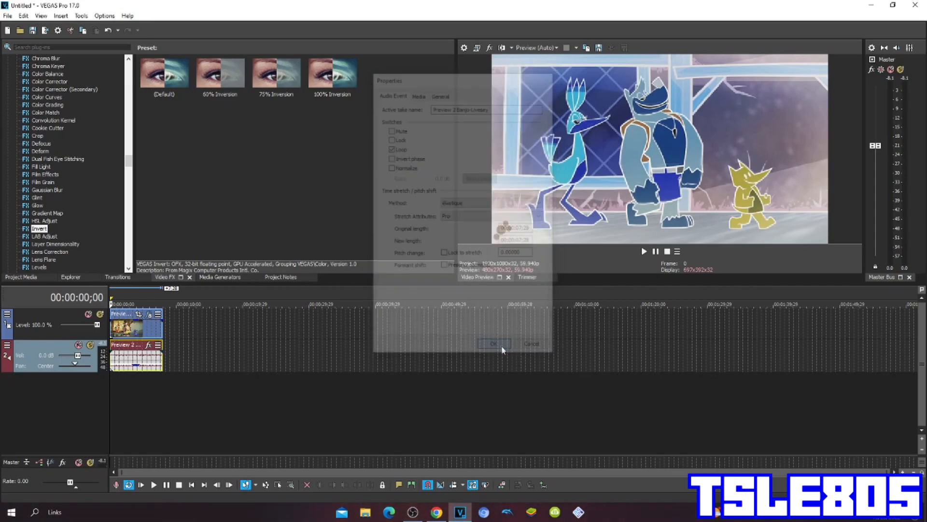
Confirm the audio event properties, duplicate the audio track onto stacked copies, and start playback.
left_click(493, 343)
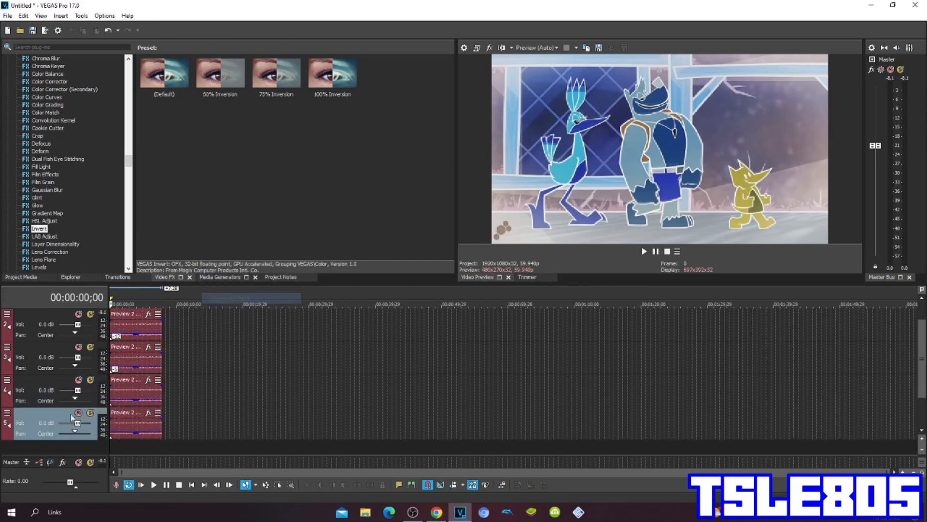
right_click(53, 423)
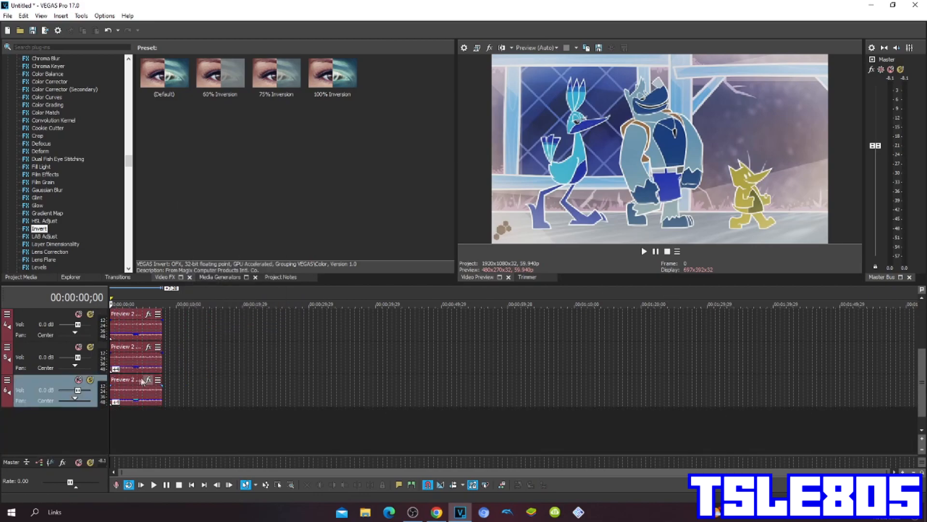
right_click(142, 382)
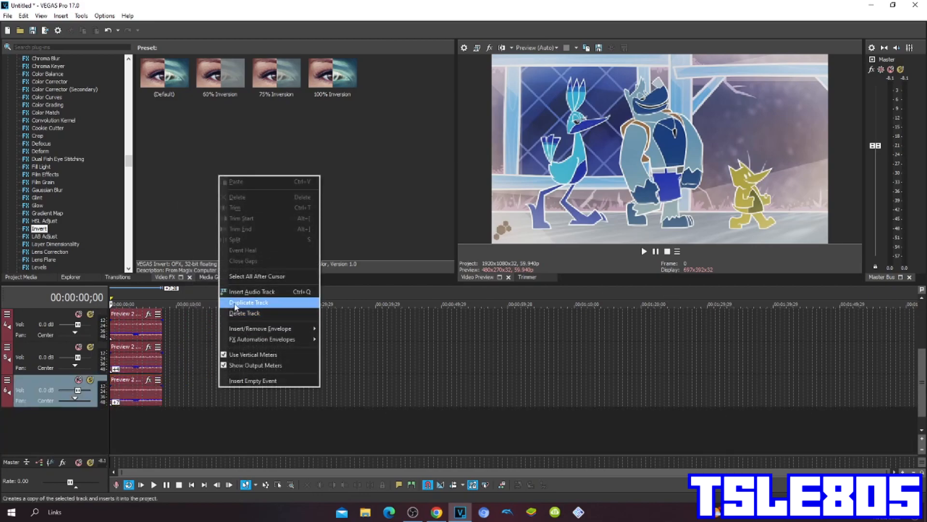
left_click(248, 302)
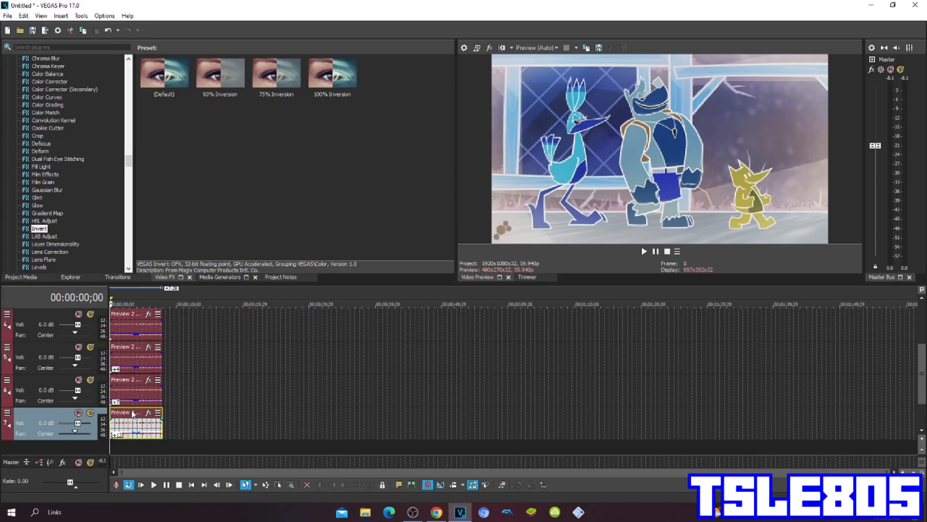
left_click(643, 251)
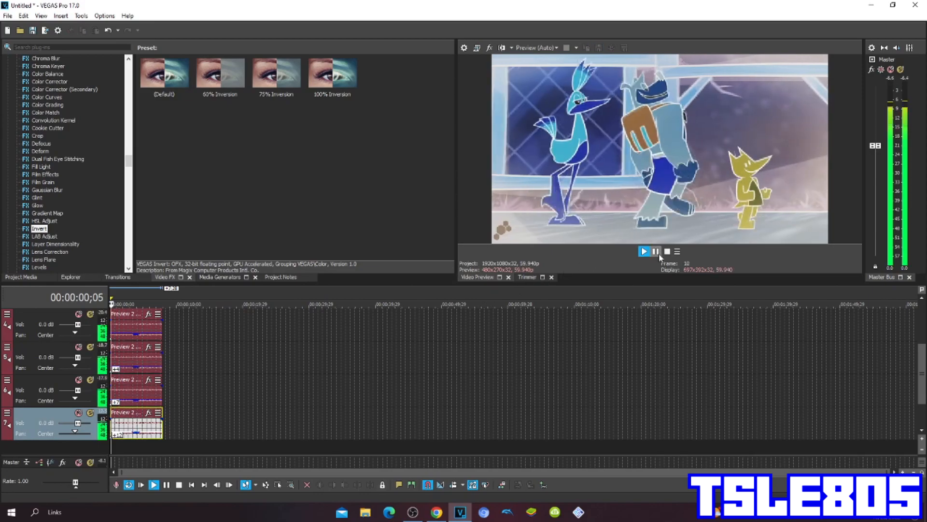
Play the inverted clip with its layered audio through, stopping playback after the clip ends.
left_click(644, 251)
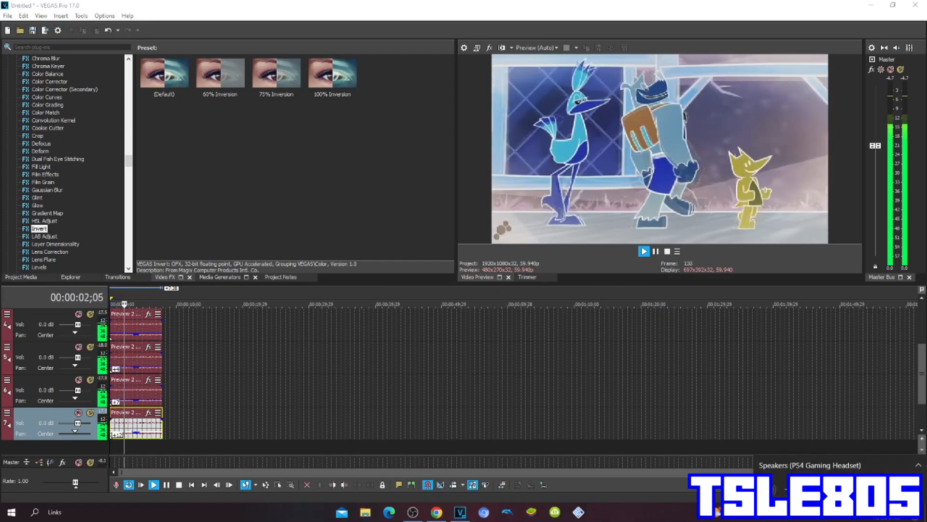
left_click(153, 484)
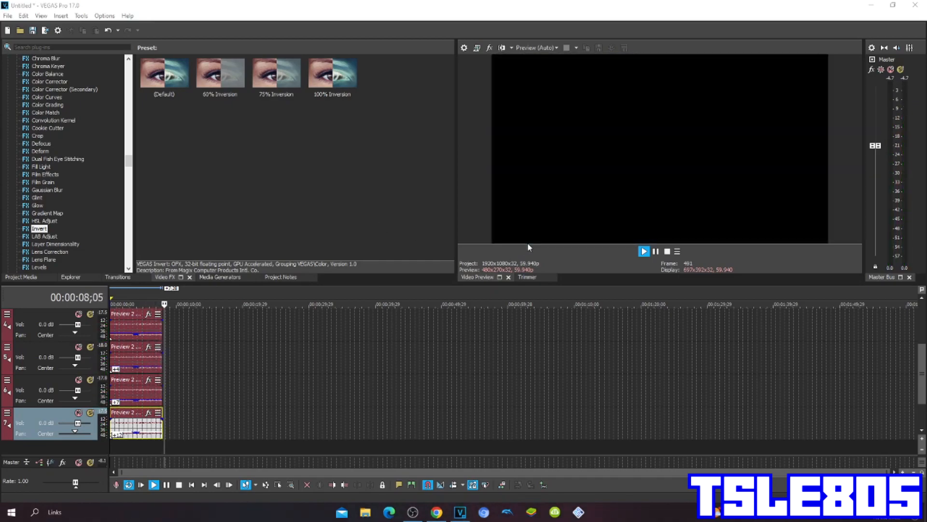
left_click(644, 250)
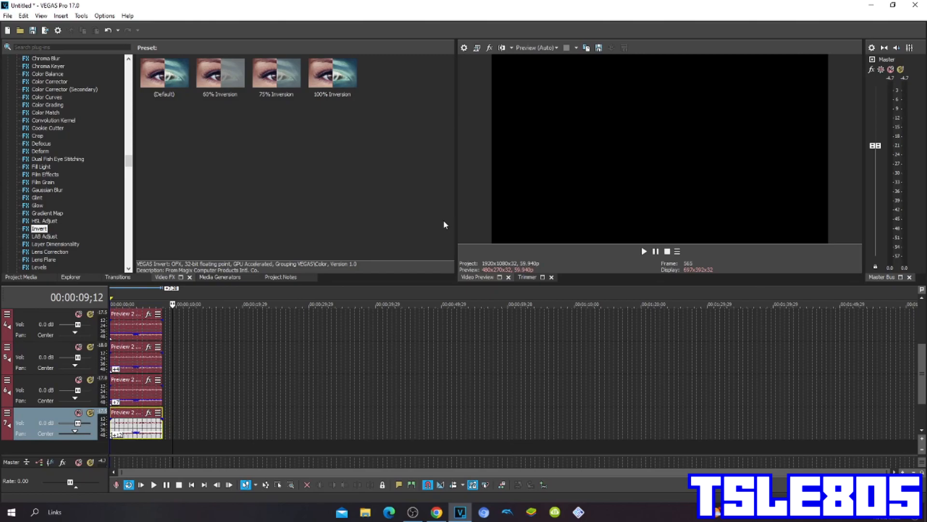
left_click(411, 512)
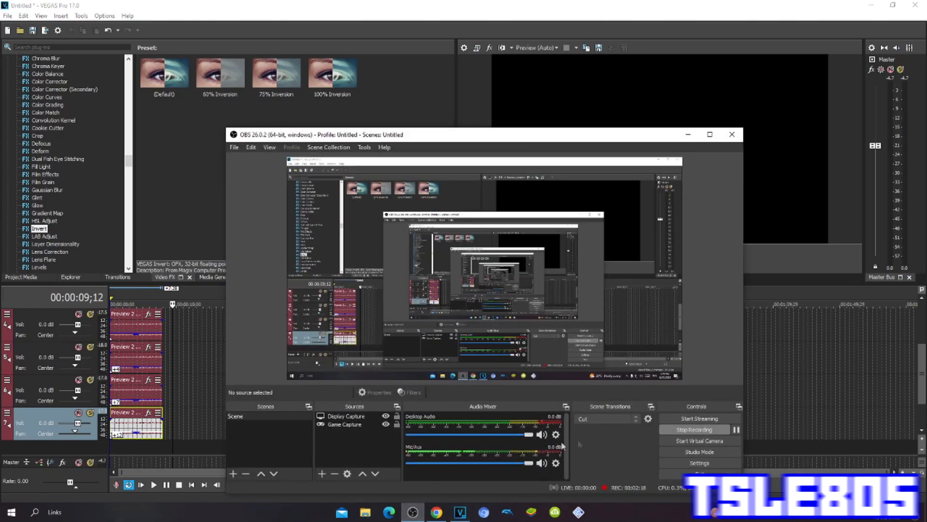